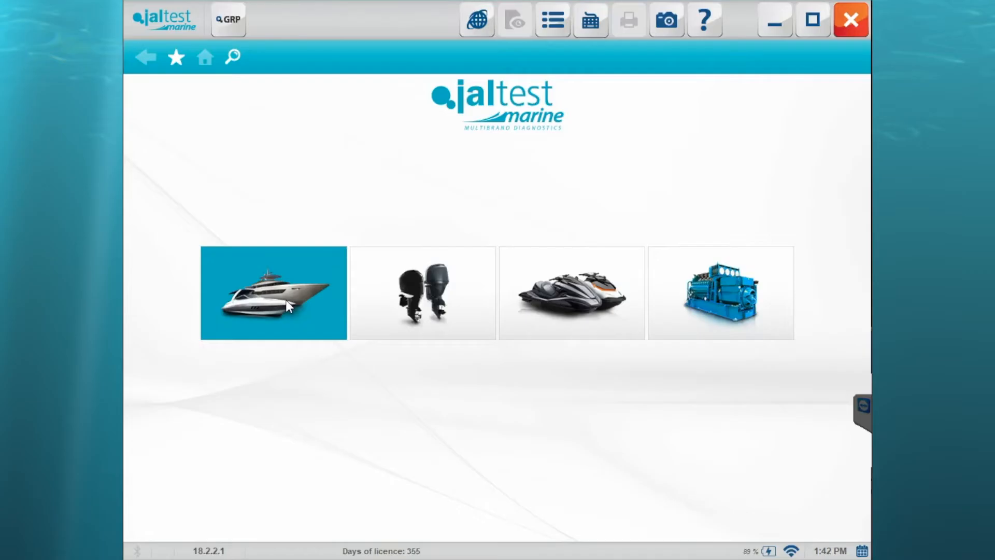
Choose inboard motor vessels and the CUMMINS engine brand
left_click(272, 300)
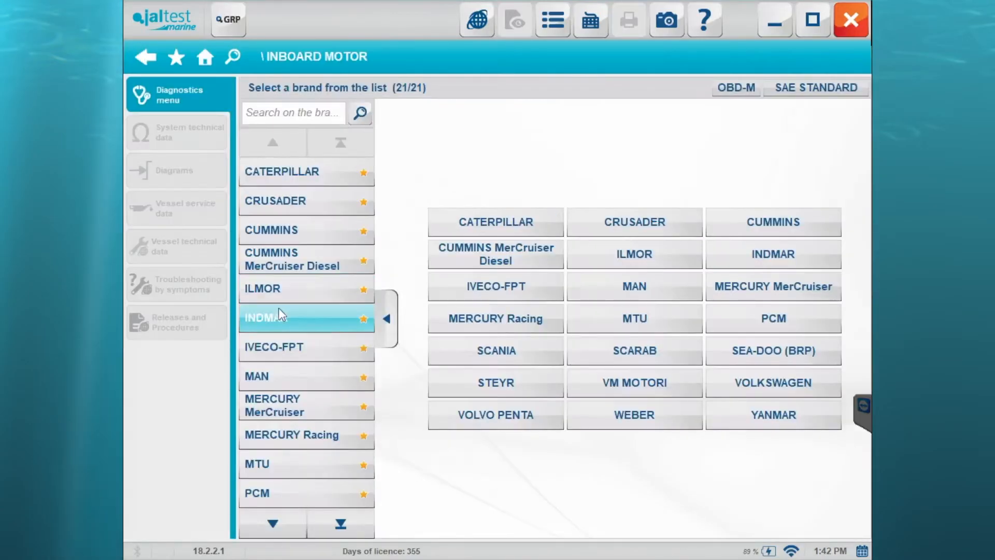
mouse_move(297, 235)
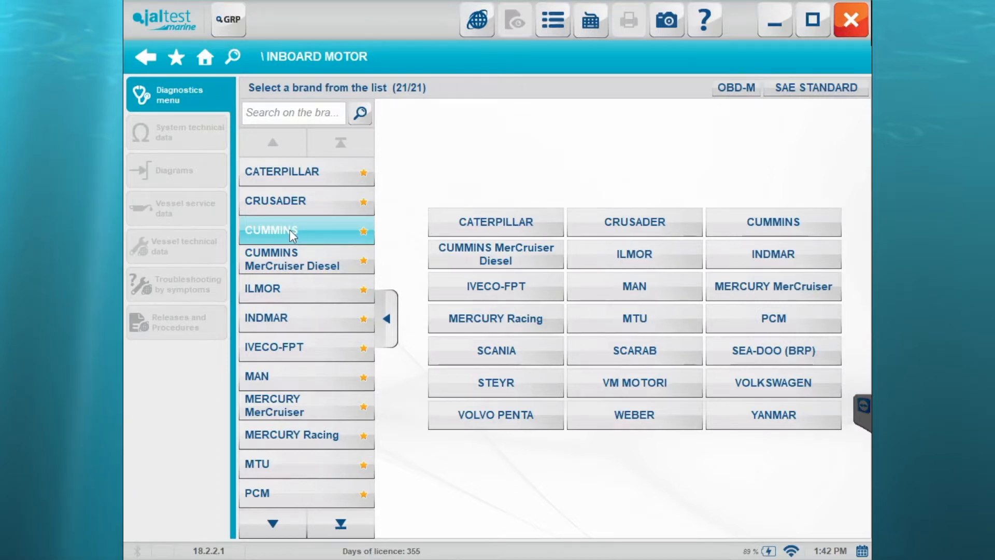
left_click(291, 230)
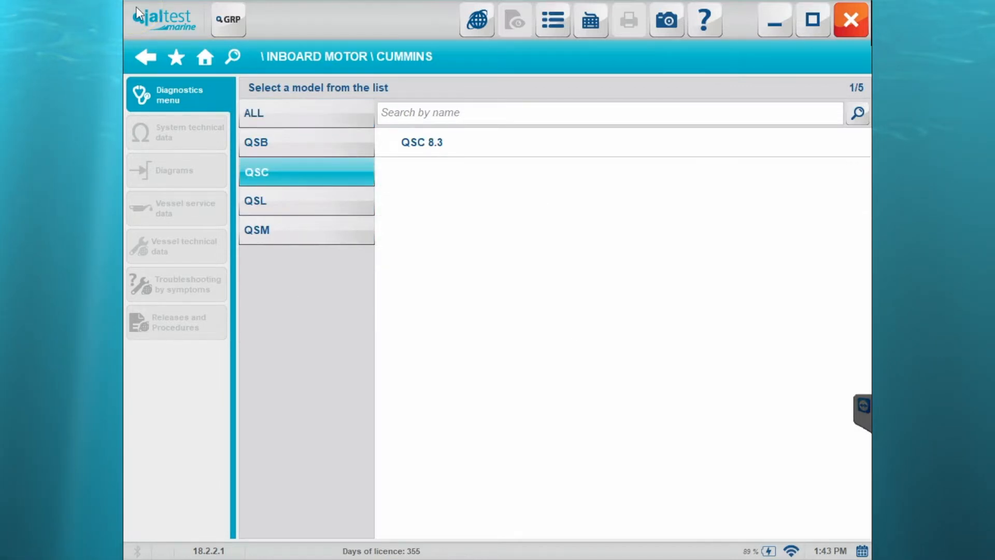
mouse_move(427, 147)
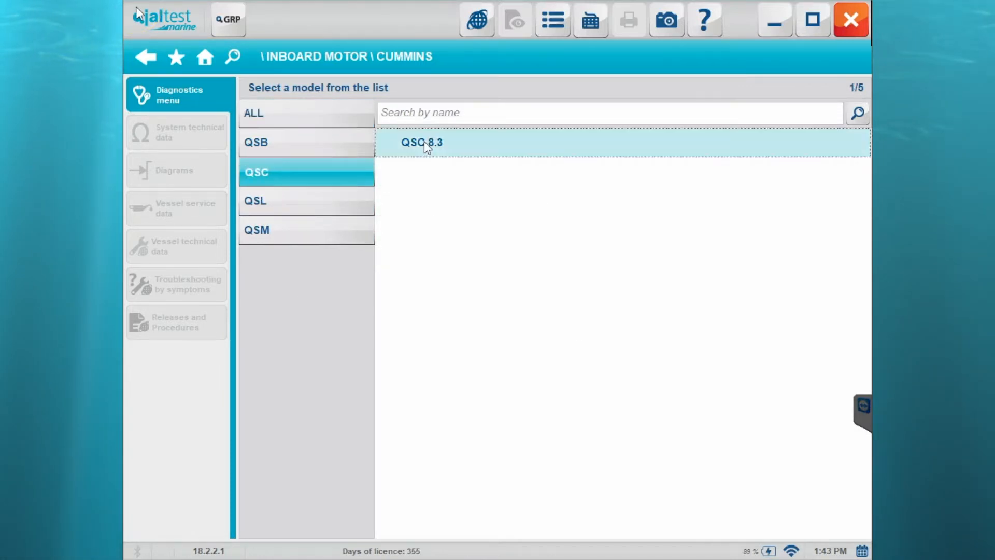
Scan the QSC 8.3 for systems and pick the detected ECM Starboard diesel control
left_click(423, 142)
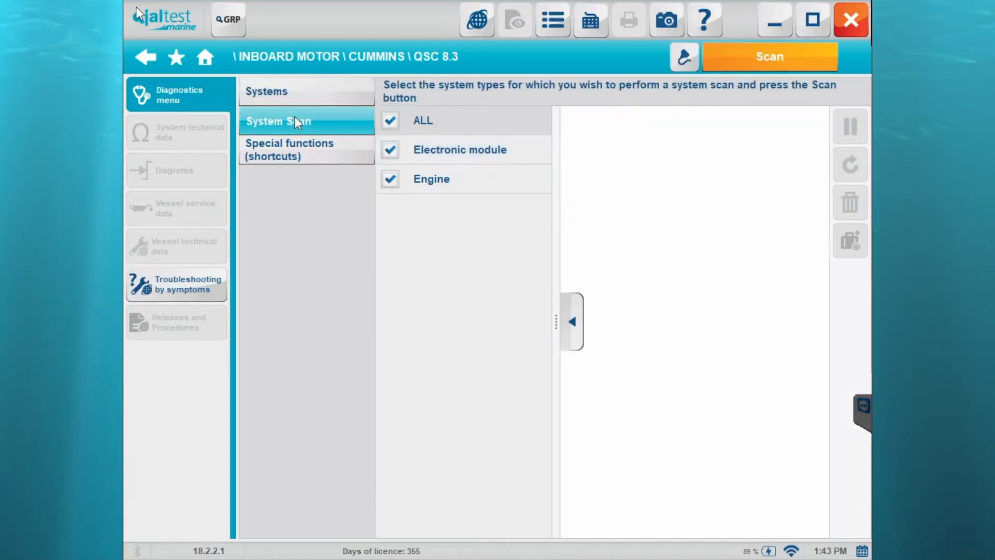
left_click(771, 56)
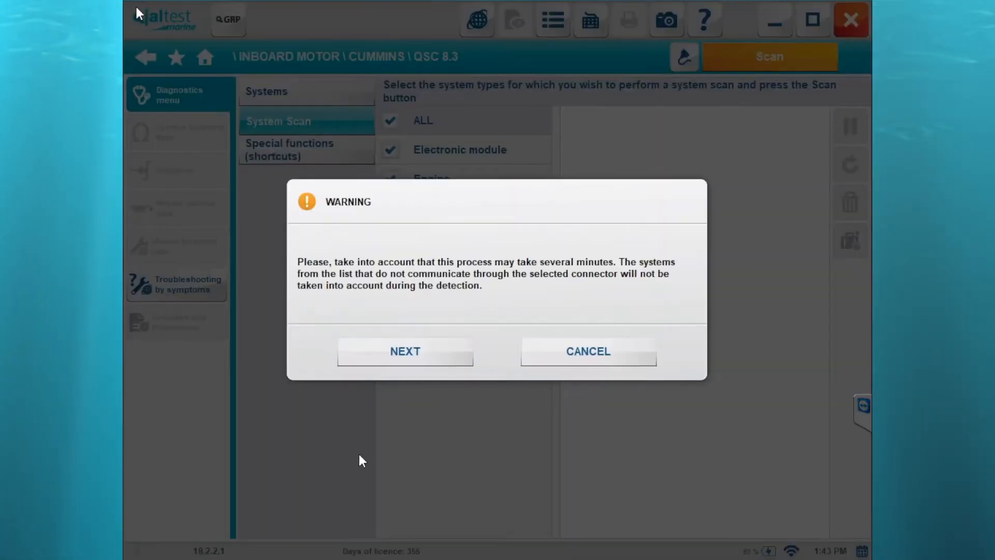
left_click(405, 351)
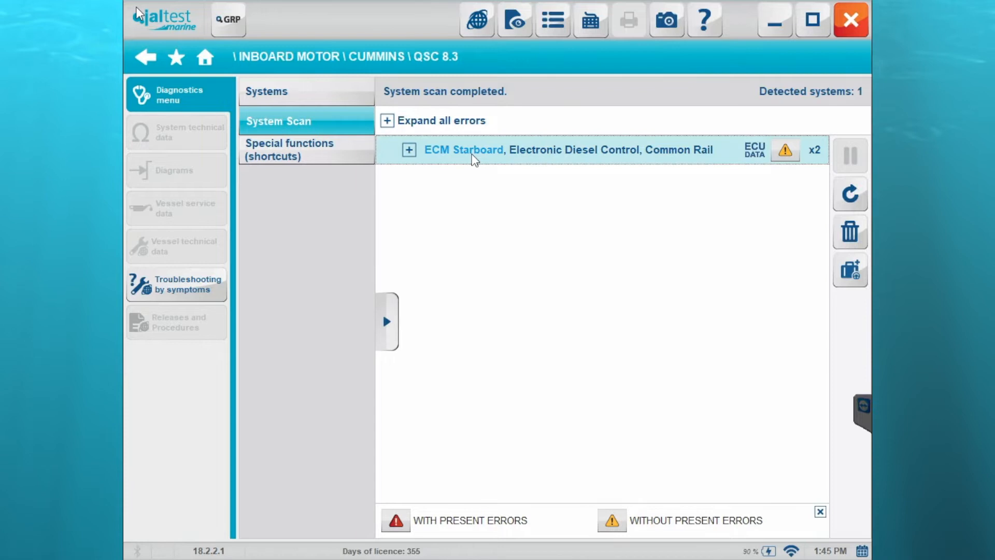
left_click(463, 149)
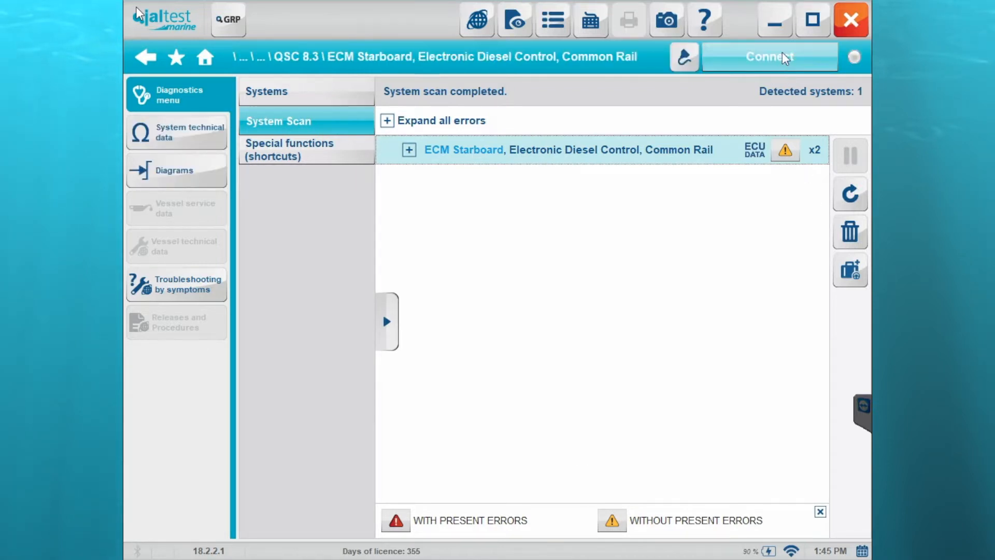
Connect to the ECM Starboard and read its stored errors
left_click(769, 56)
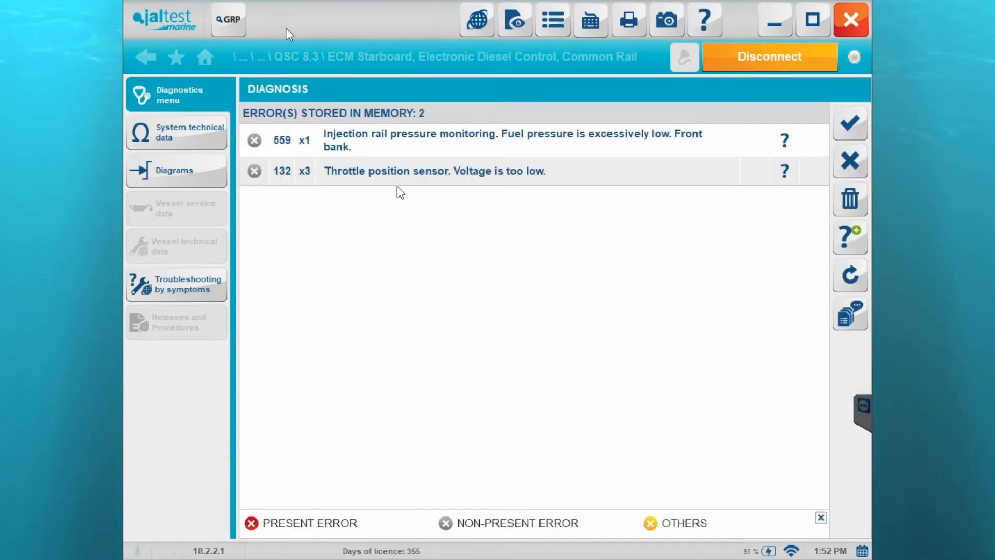
mouse_move(496, 166)
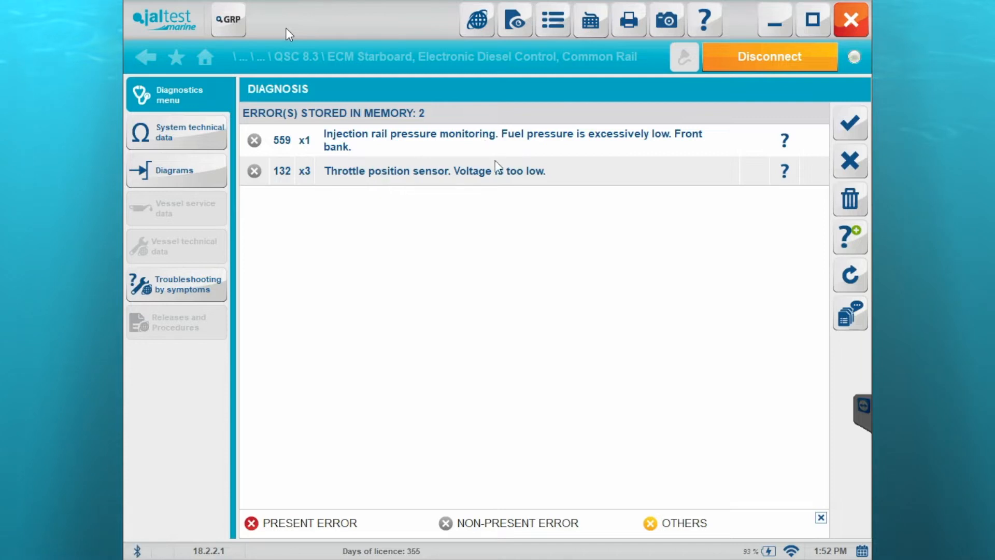
mouse_move(442, 182)
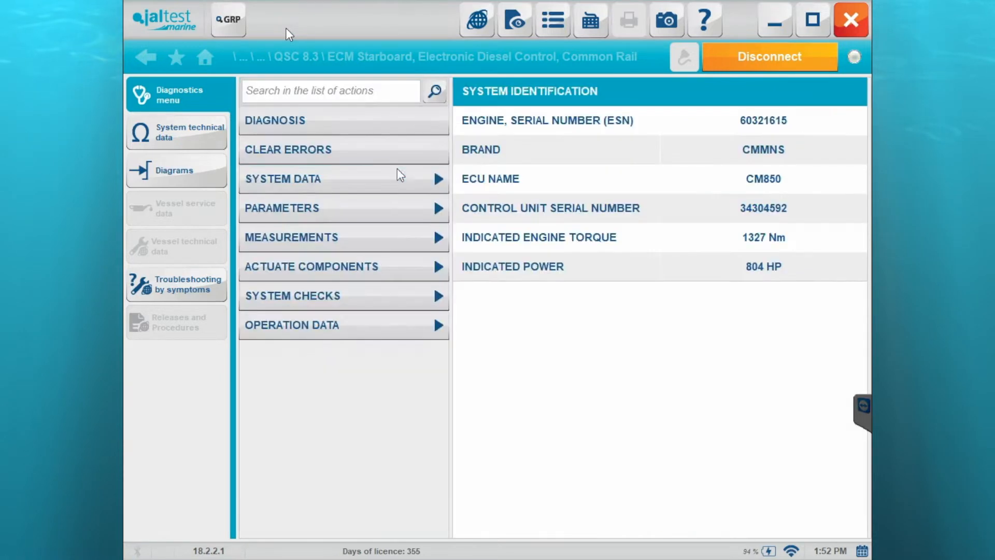
Review the ECU data under System Data, then list the display parameter options
left_click(304, 178)
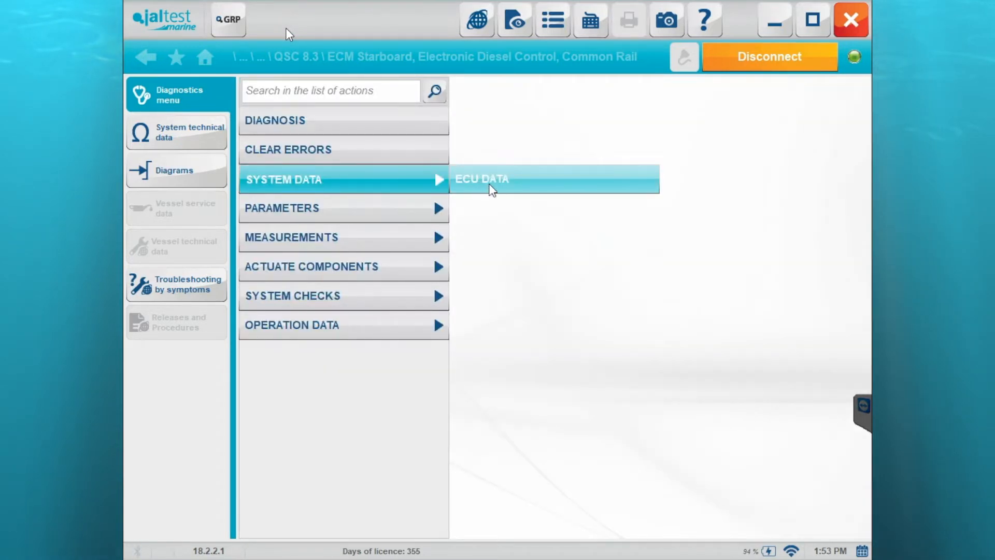
left_click(482, 178)
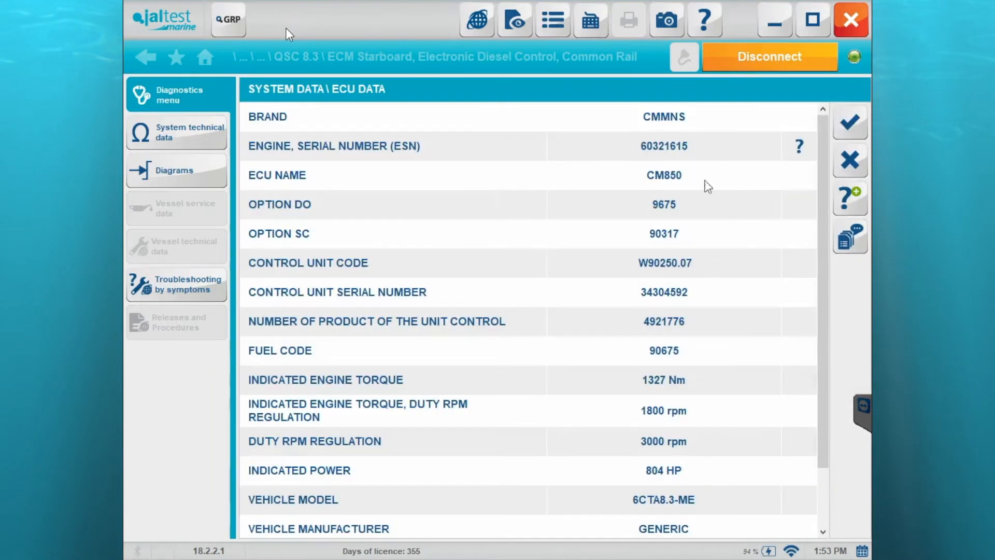
scroll("down", 3)
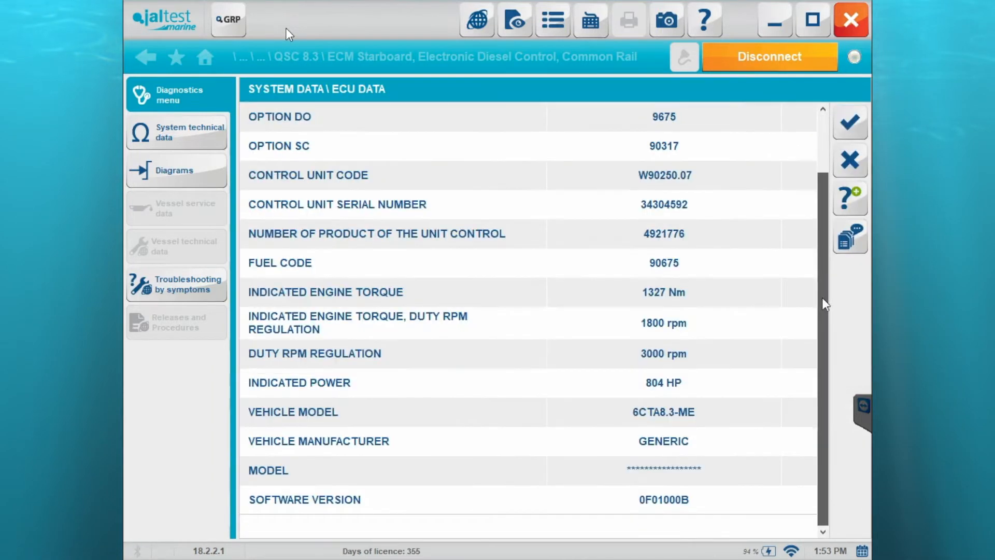
mouse_move(850, 150)
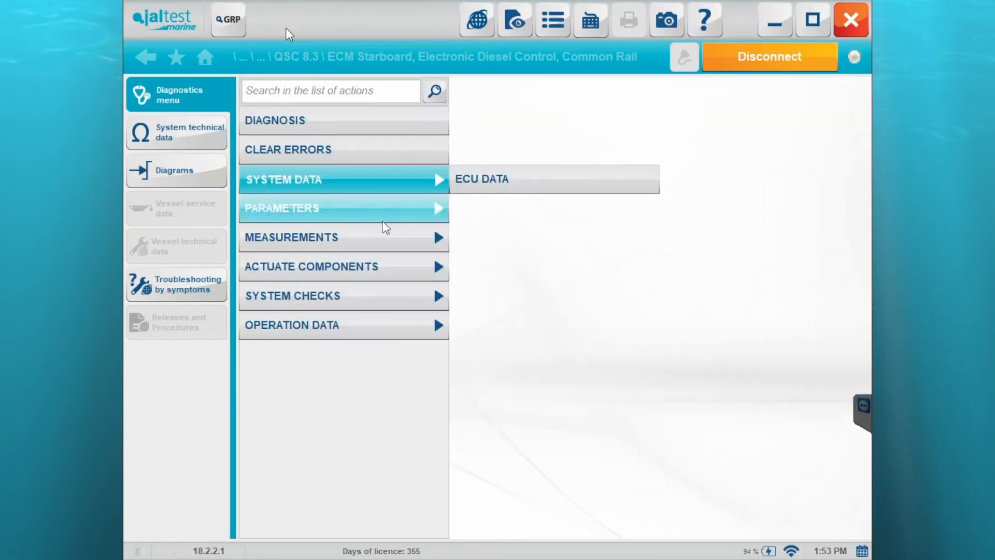
left_click(312, 208)
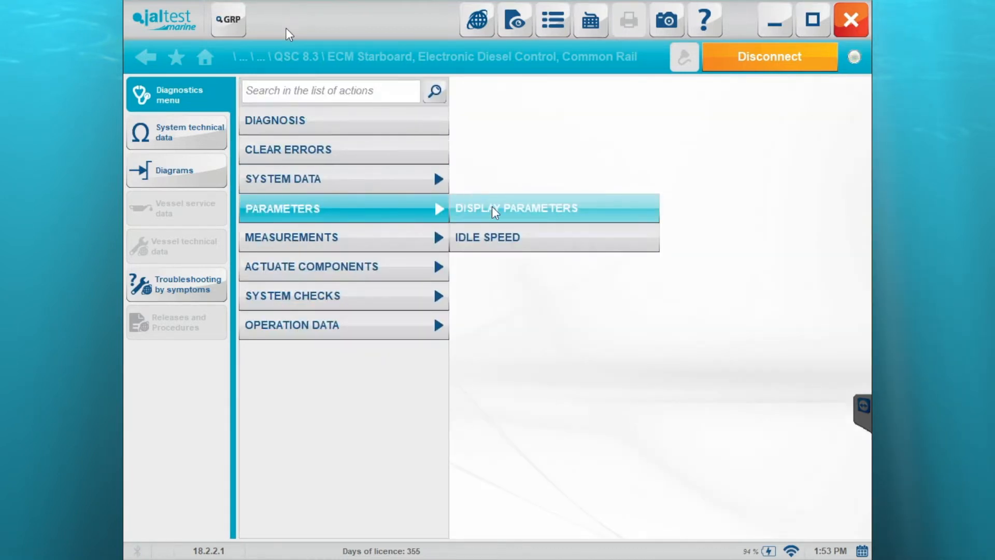
left_click(516, 207)
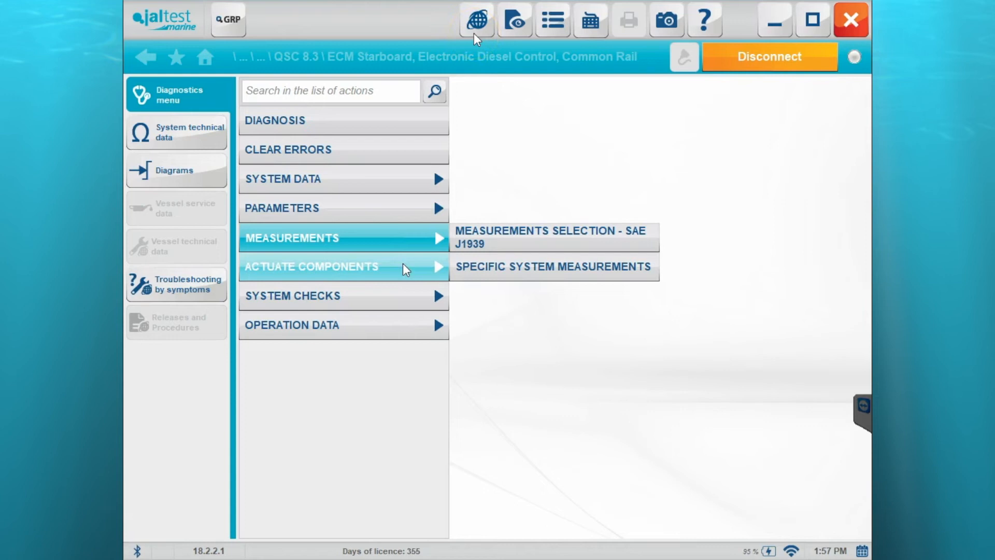
mouse_move(535, 273)
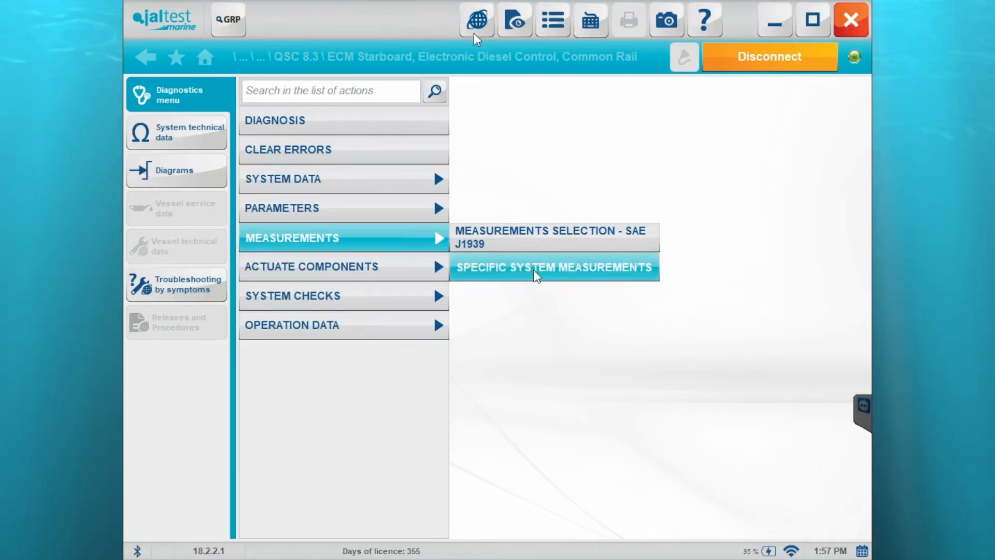
left_click(553, 267)
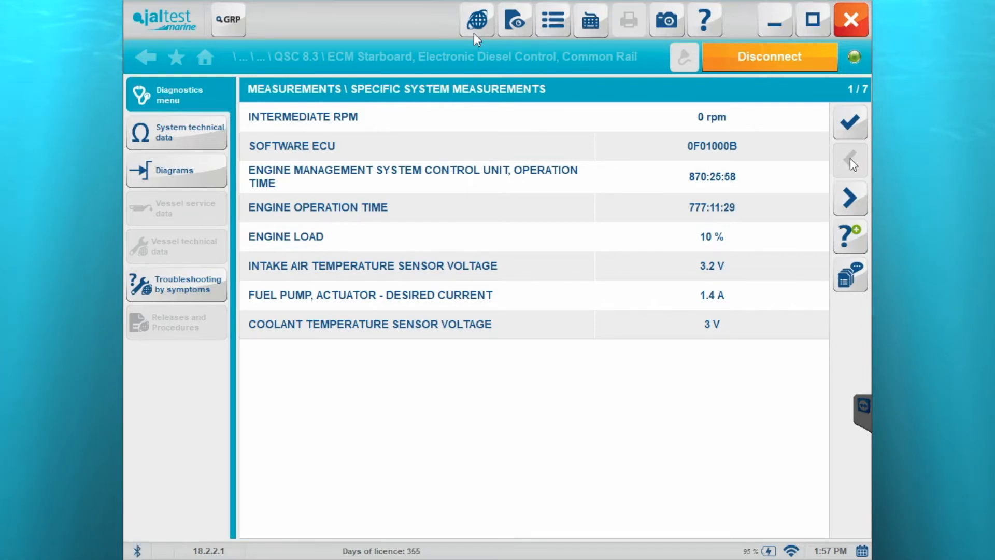
left_click(850, 198)
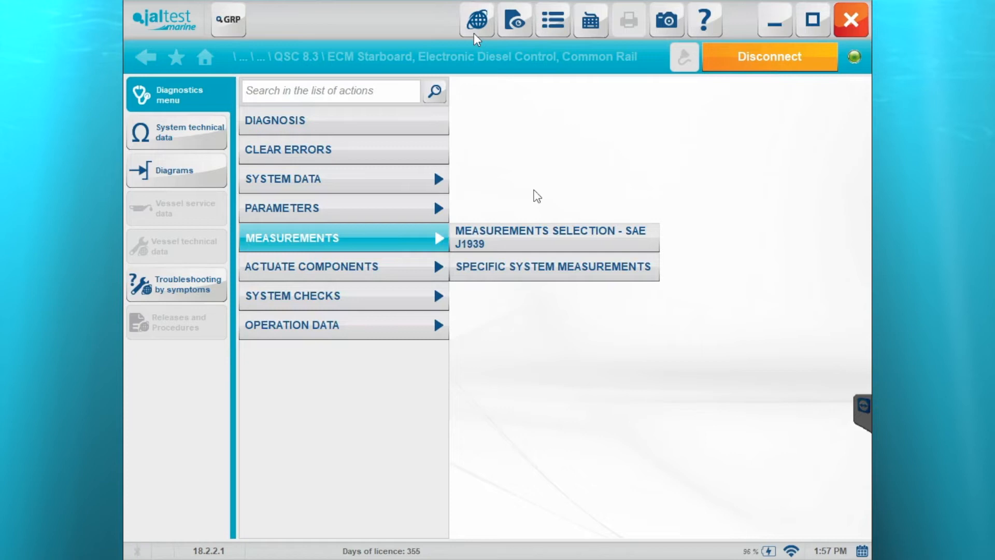
Select all 231 SAE J1939 measurements and page through their live readings
left_click(549, 237)
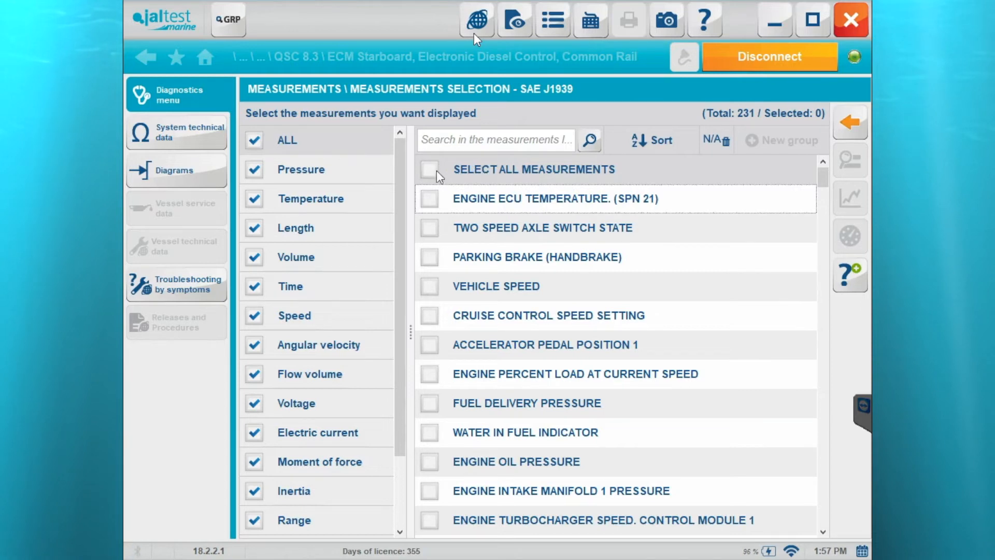
left_click(429, 170)
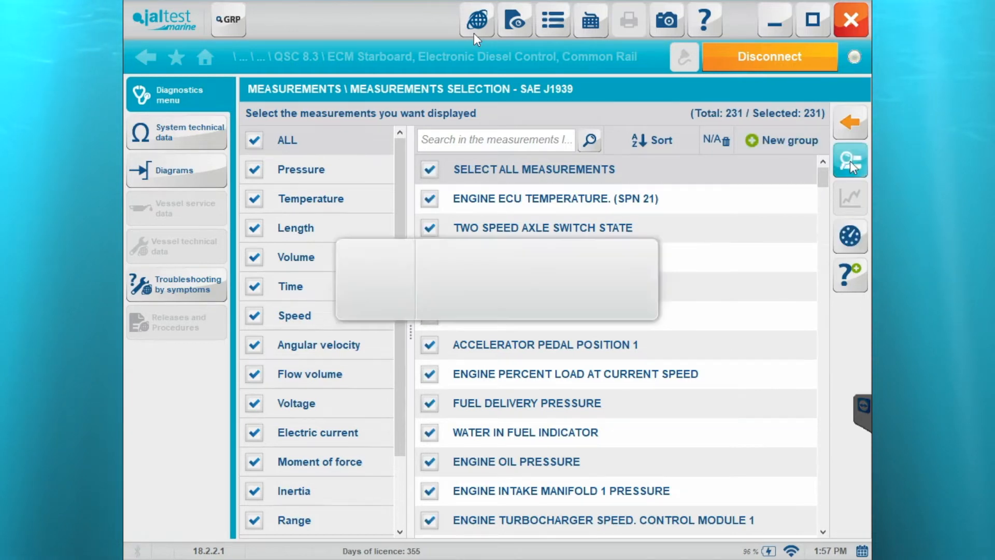
left_click(850, 157)
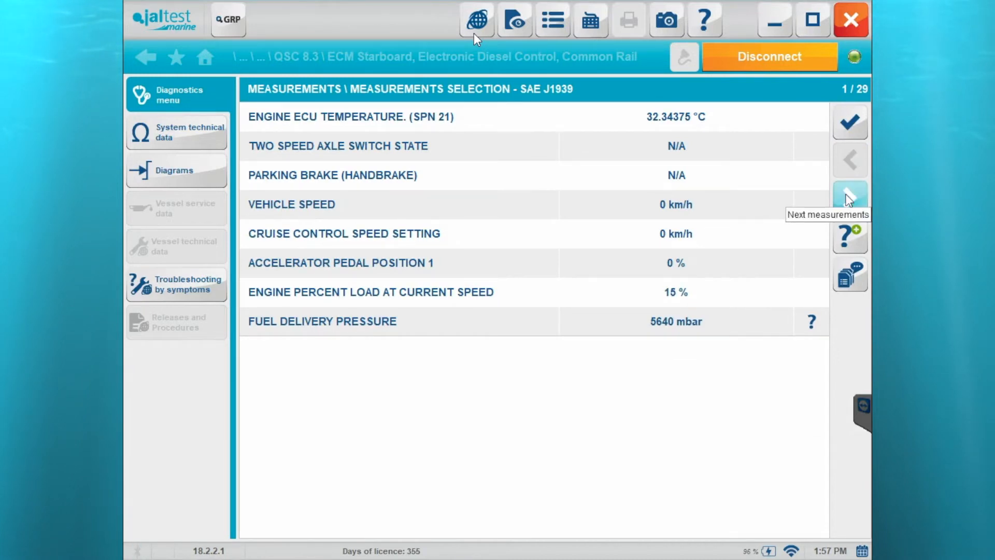
left_click(850, 197)
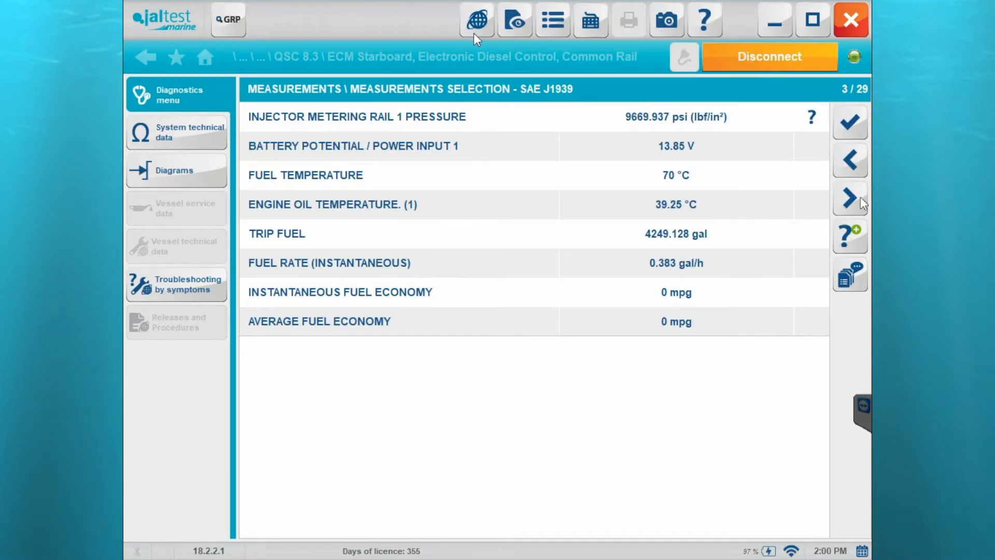
mouse_move(850, 197)
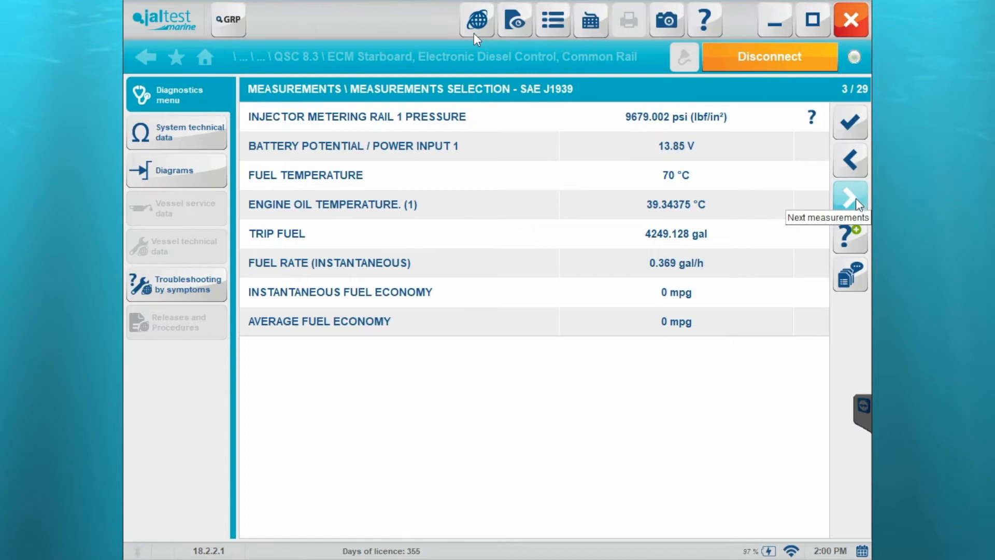
left_click(850, 197)
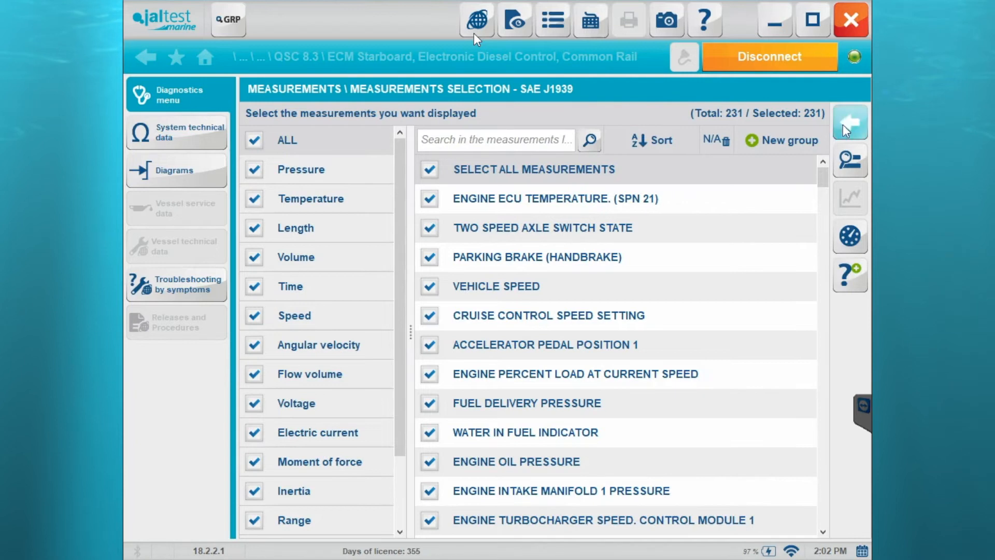
left_click(849, 120)
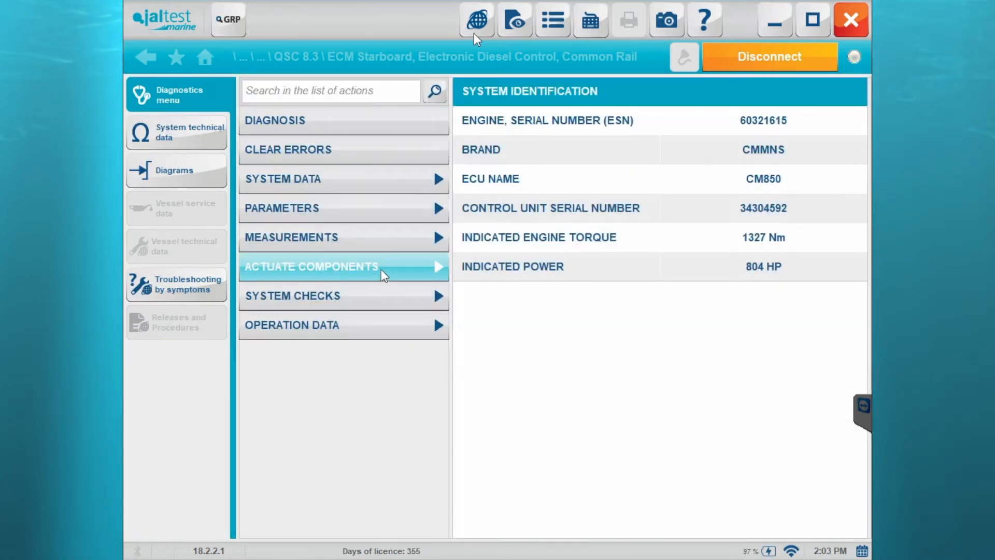
Tour the component actuation tests and operation data actions in the Diagnostics menu
left_click(332, 268)
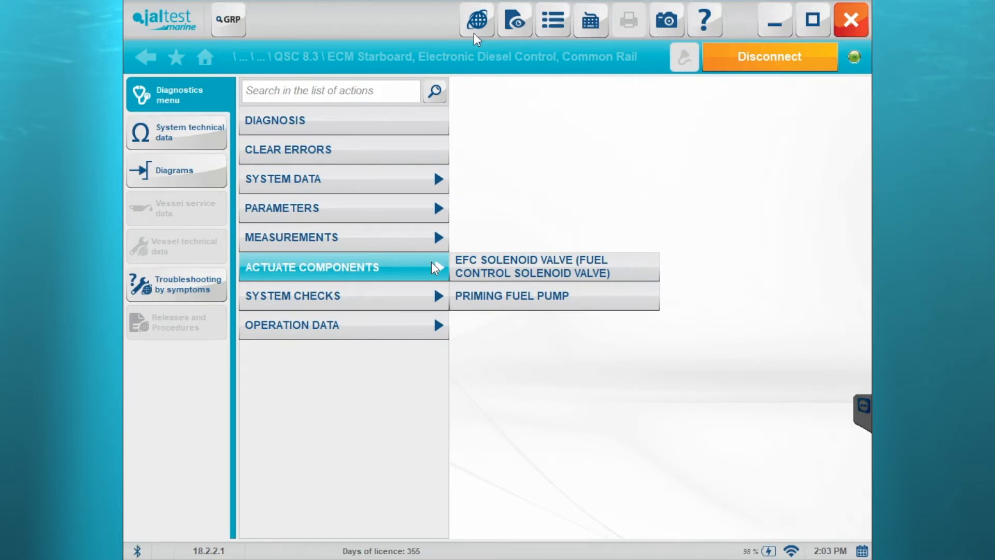
mouse_move(417, 288)
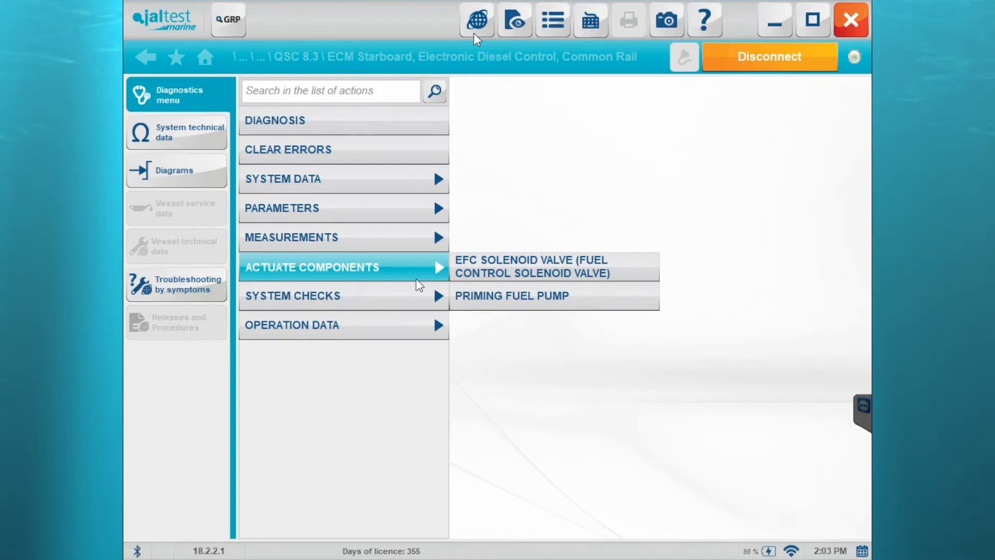
mouse_move(423, 292)
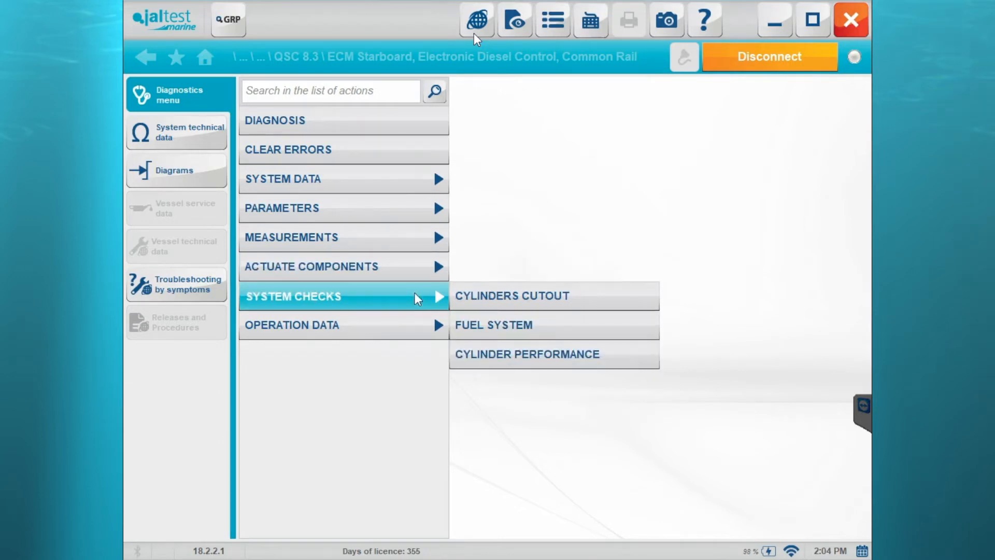
mouse_move(421, 308)
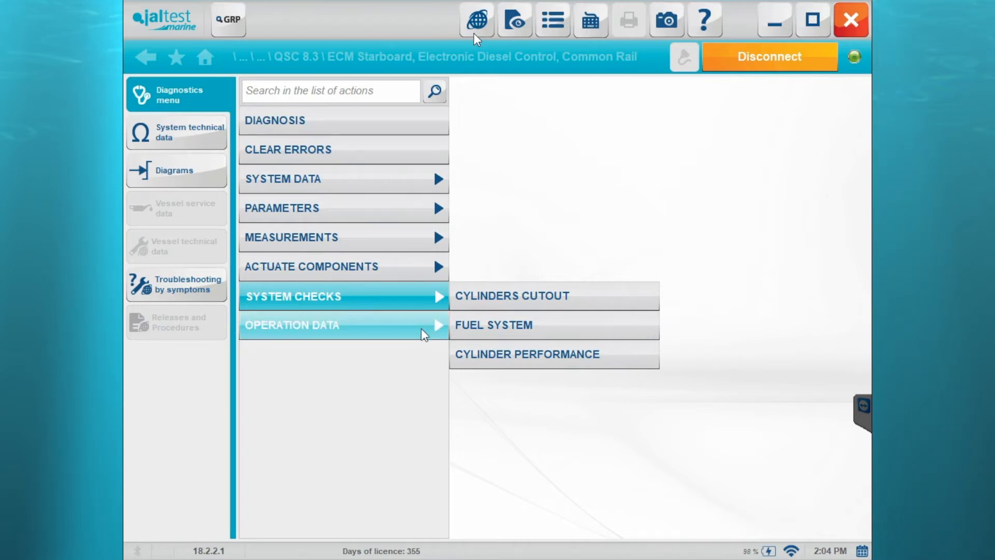
left_click(312, 325)
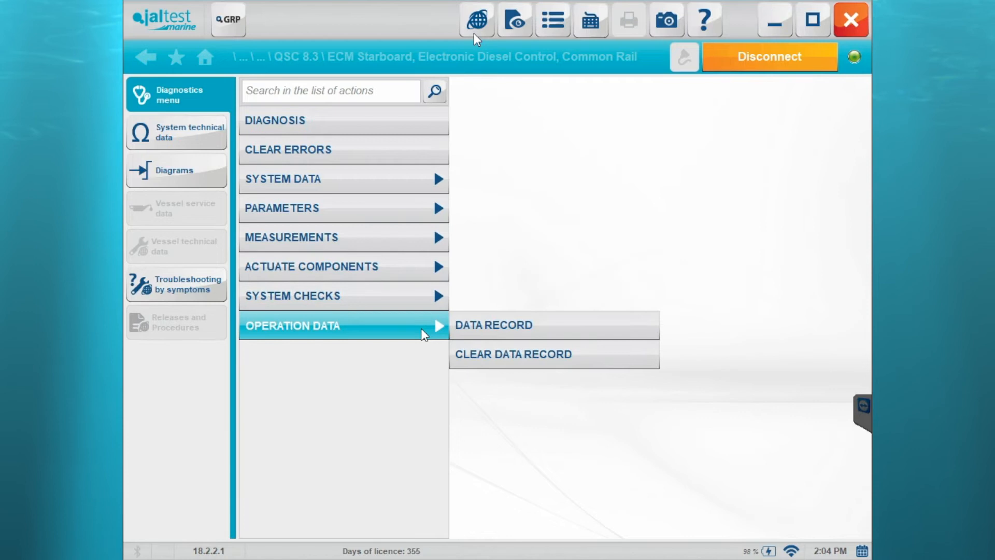
left_click(295, 120)
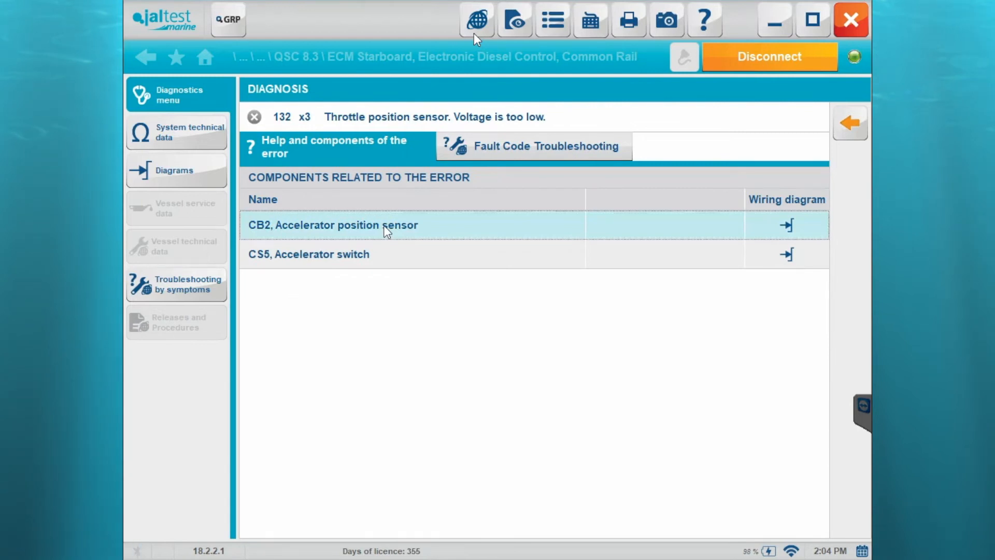
mouse_move(731, 231)
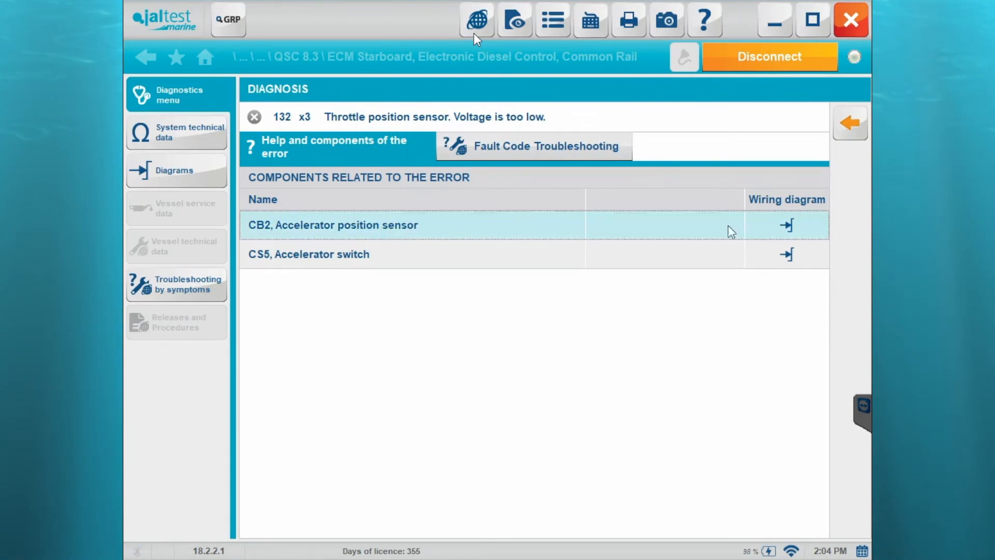
Load the wiring diagram for CB2, the accelerator position sensor of fault 132
left_click(786, 223)
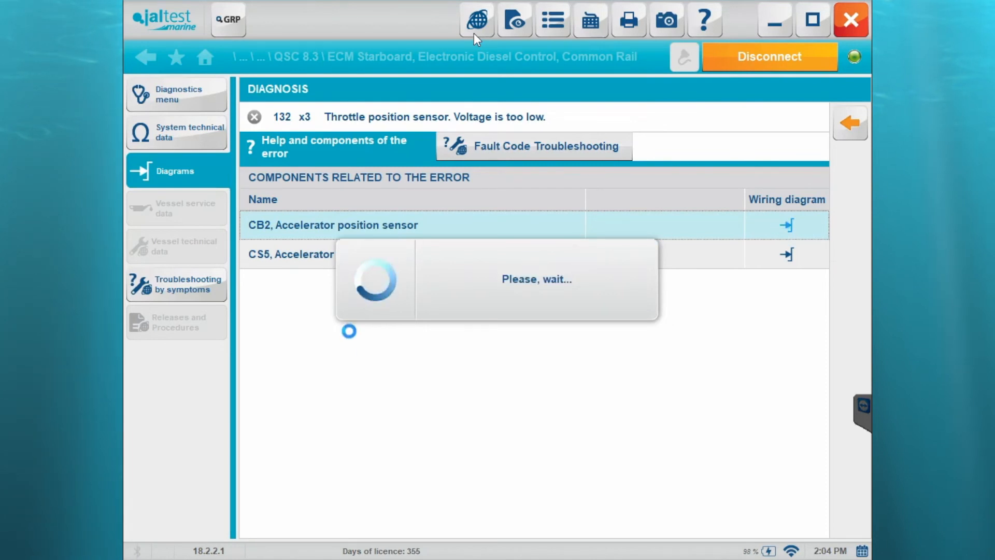
View the SmartCraft wiring diagram with CB2 highlighted, showing and hiding its components list
left_click(786, 223)
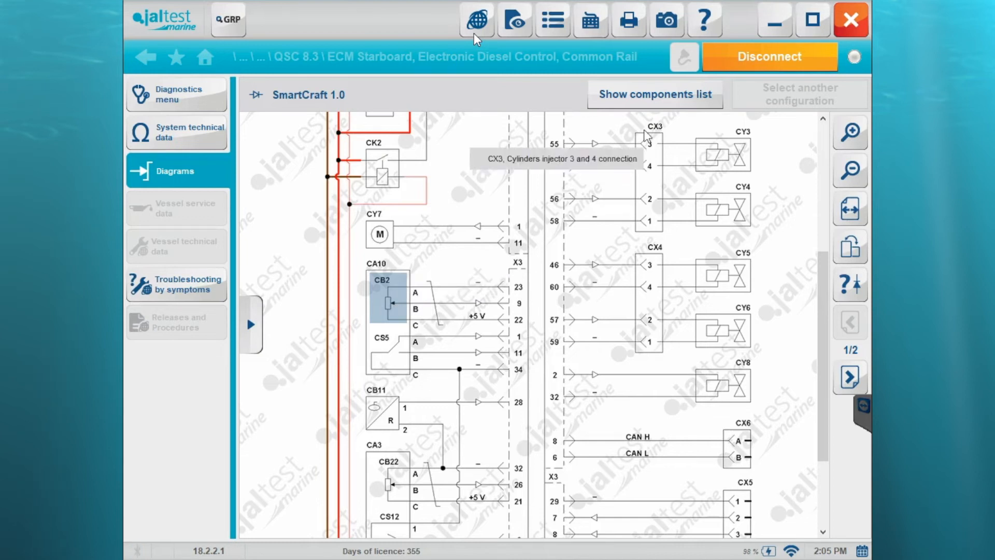
mouse_move(667, 105)
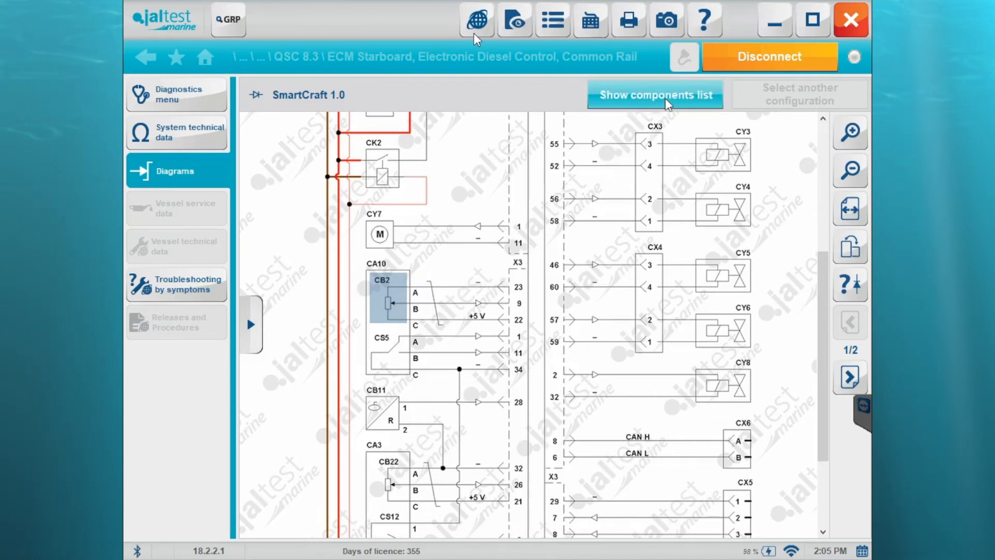
left_click(655, 94)
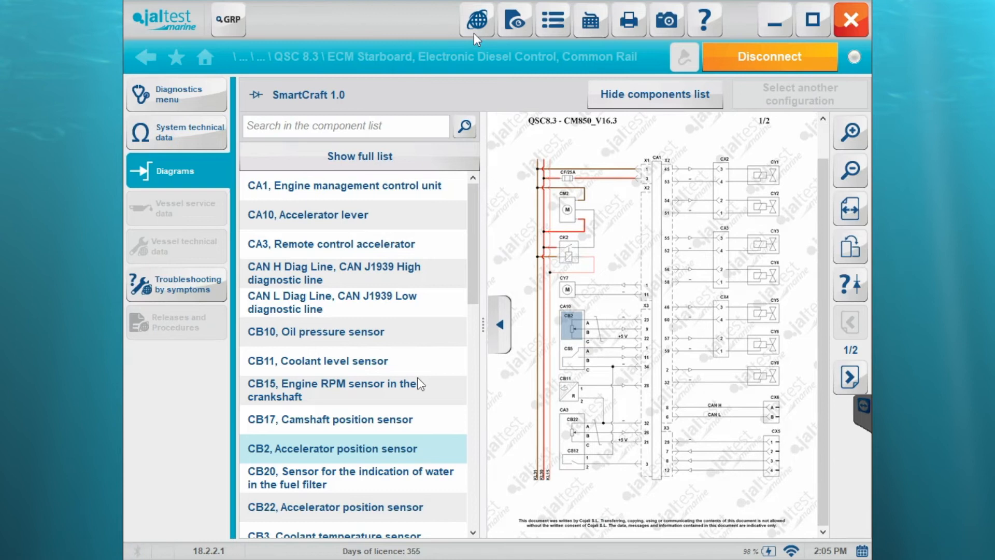
mouse_move(324, 356)
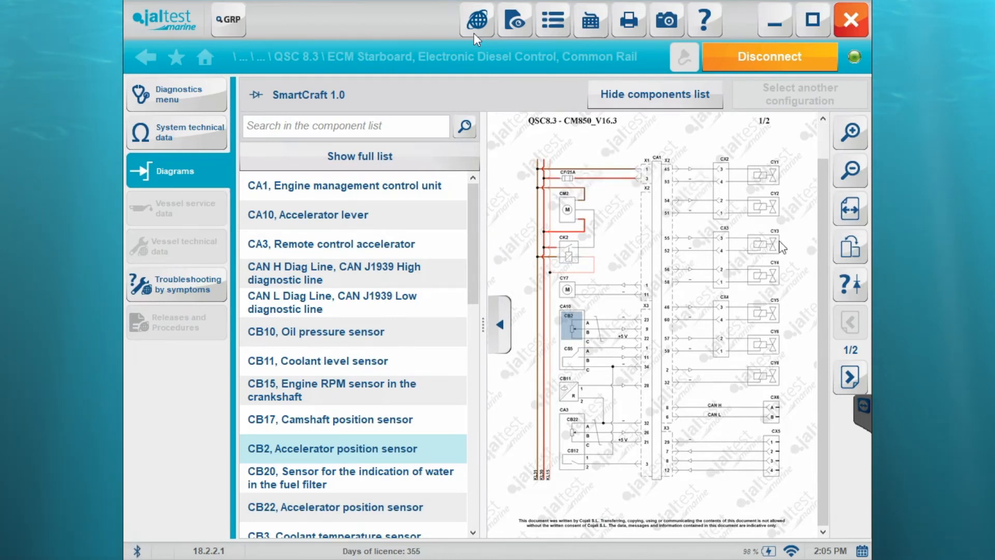
mouse_move(566, 206)
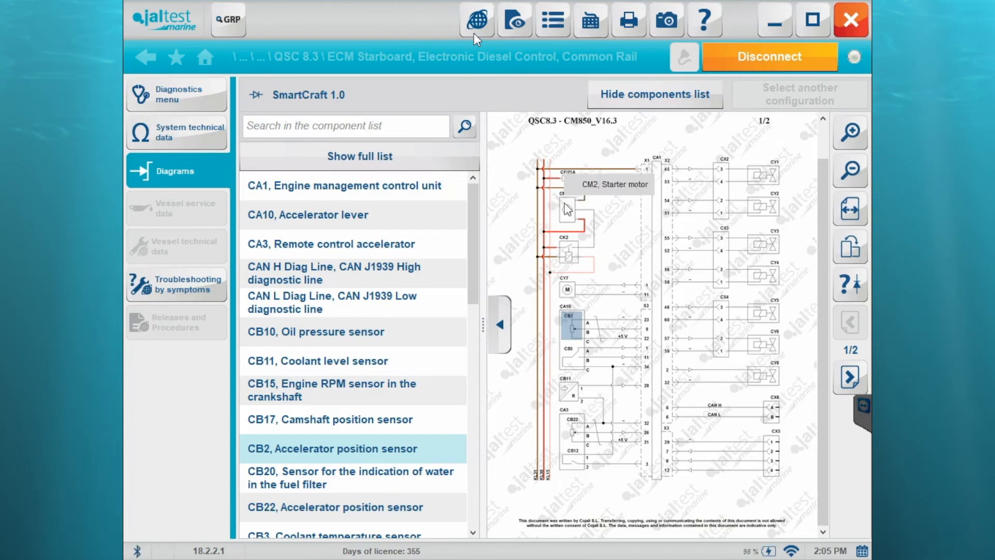
left_click(655, 94)
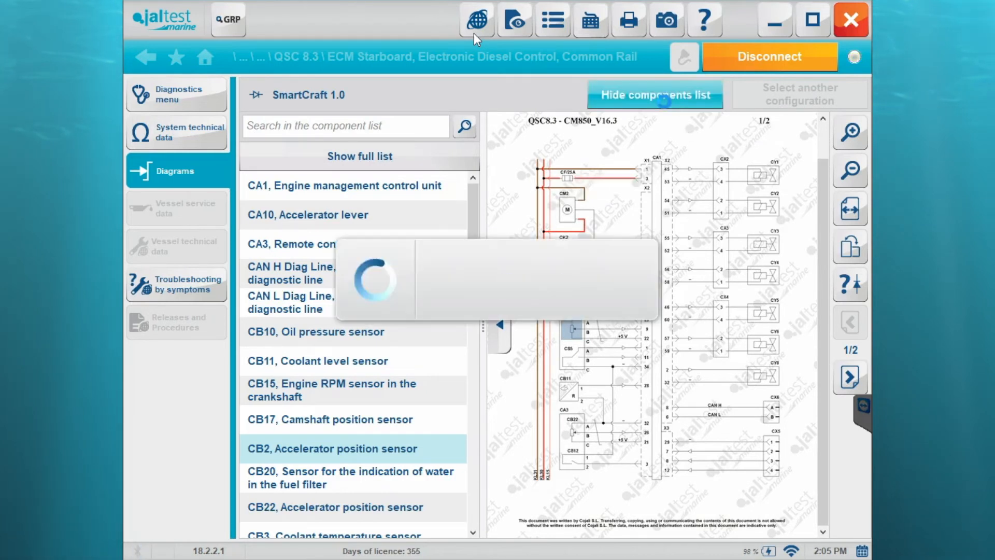
left_click(655, 95)
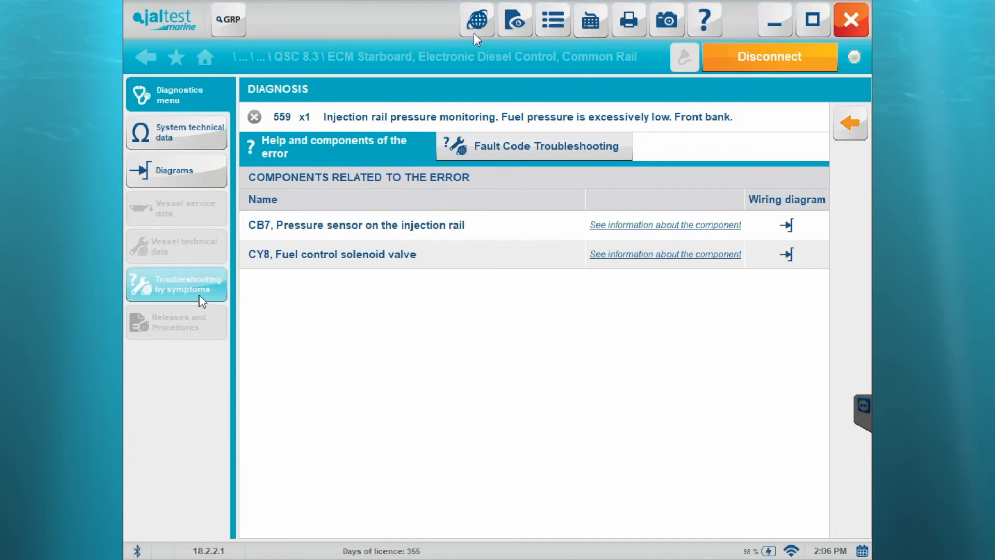
Start troubleshooting by symptoms from fault 559's diagnosis page
left_click(176, 284)
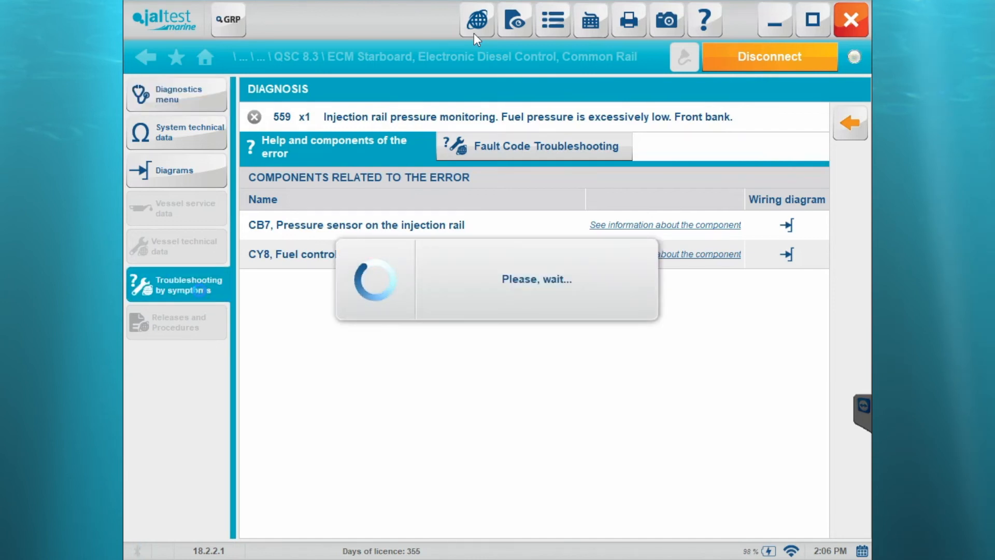
Show the six-step troubleshooting procedure for Fuel in the engine oil
left_click(176, 284)
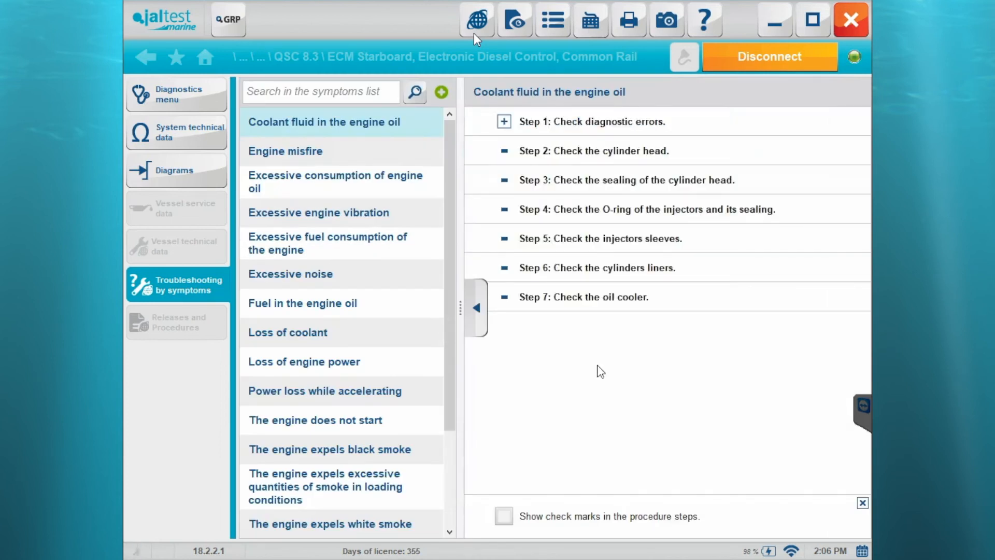
mouse_move(404, 390)
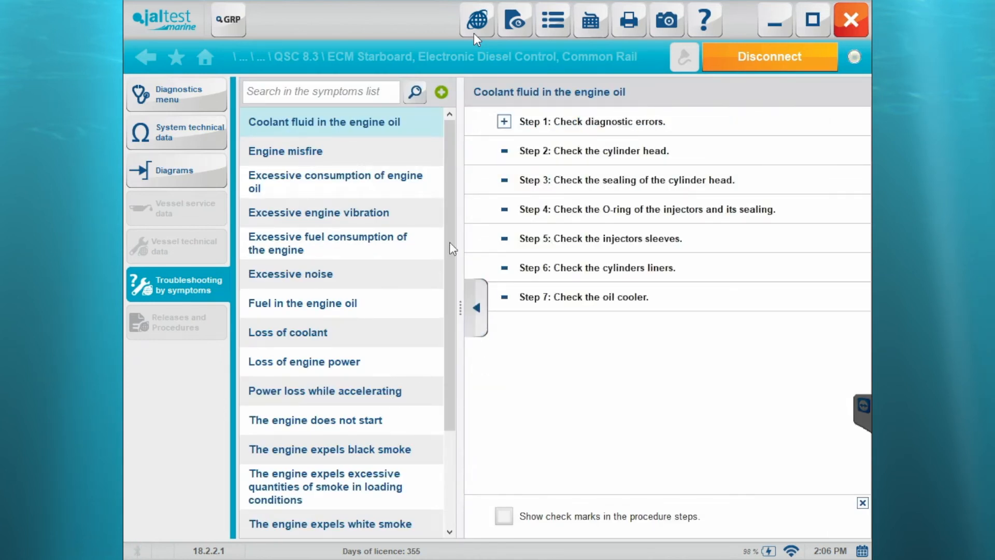
left_click(303, 302)
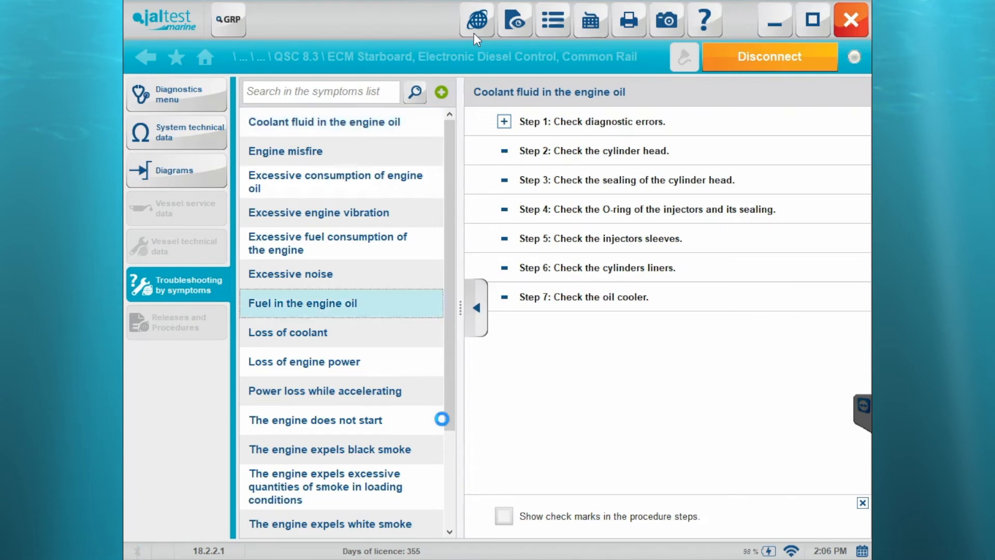
left_click(303, 302)
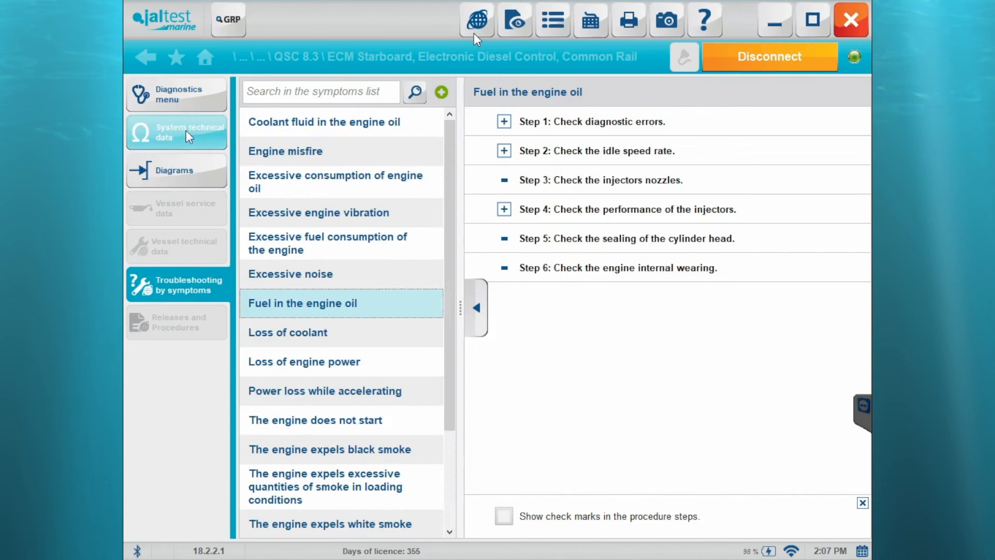
View the system technical data's electrical wiring limits, then move to the components technical data
left_click(179, 133)
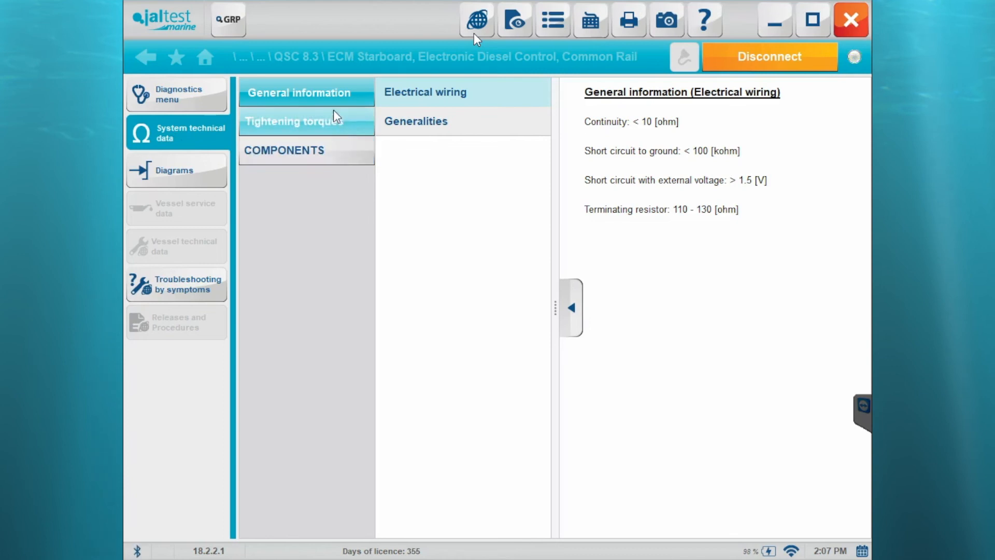
mouse_move(348, 137)
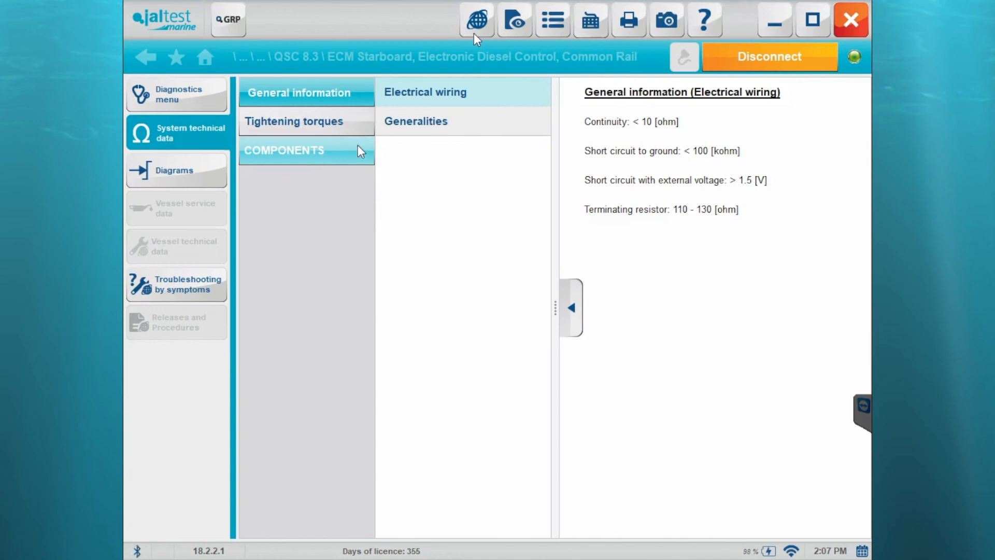
left_click(572, 306)
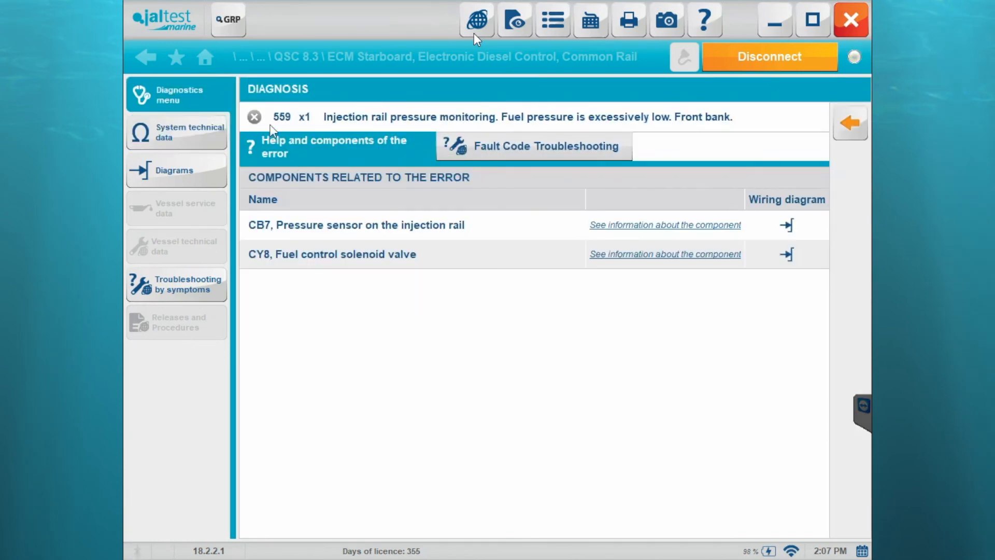
mouse_move(234, 155)
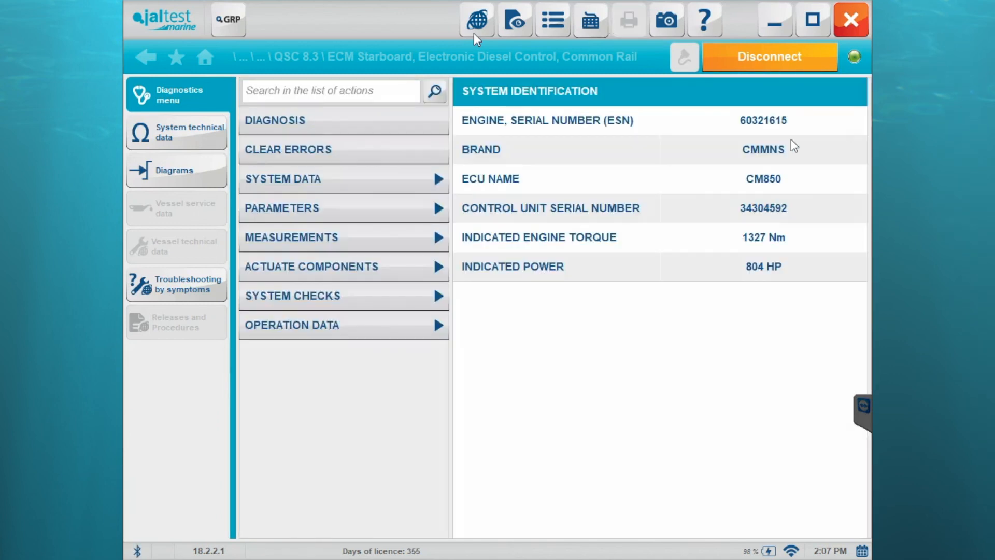
mouse_move(379, 296)
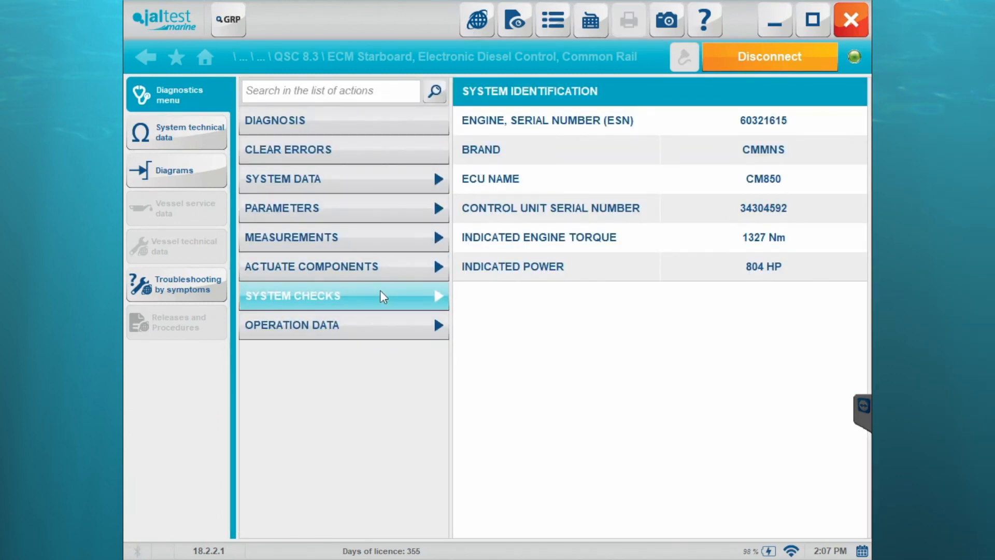